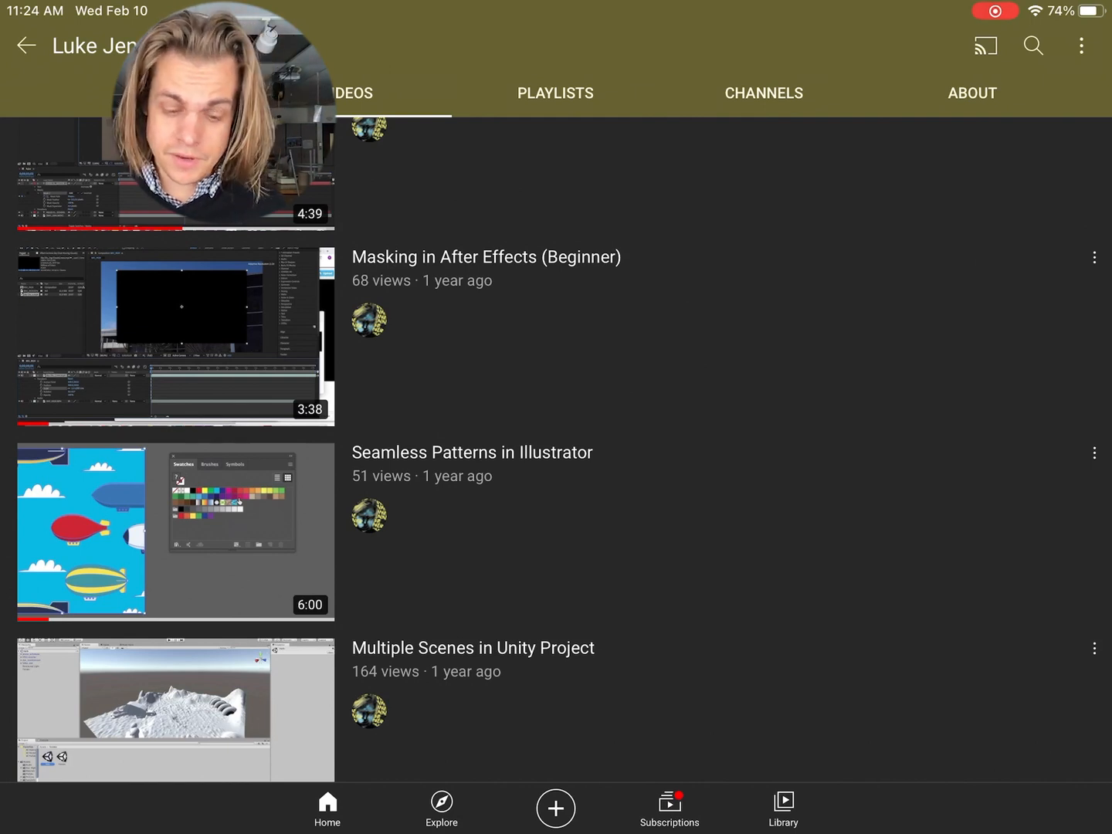
- Leave YouTube and return to the iPadOS home screen
{"action": "key", "text": "home"}
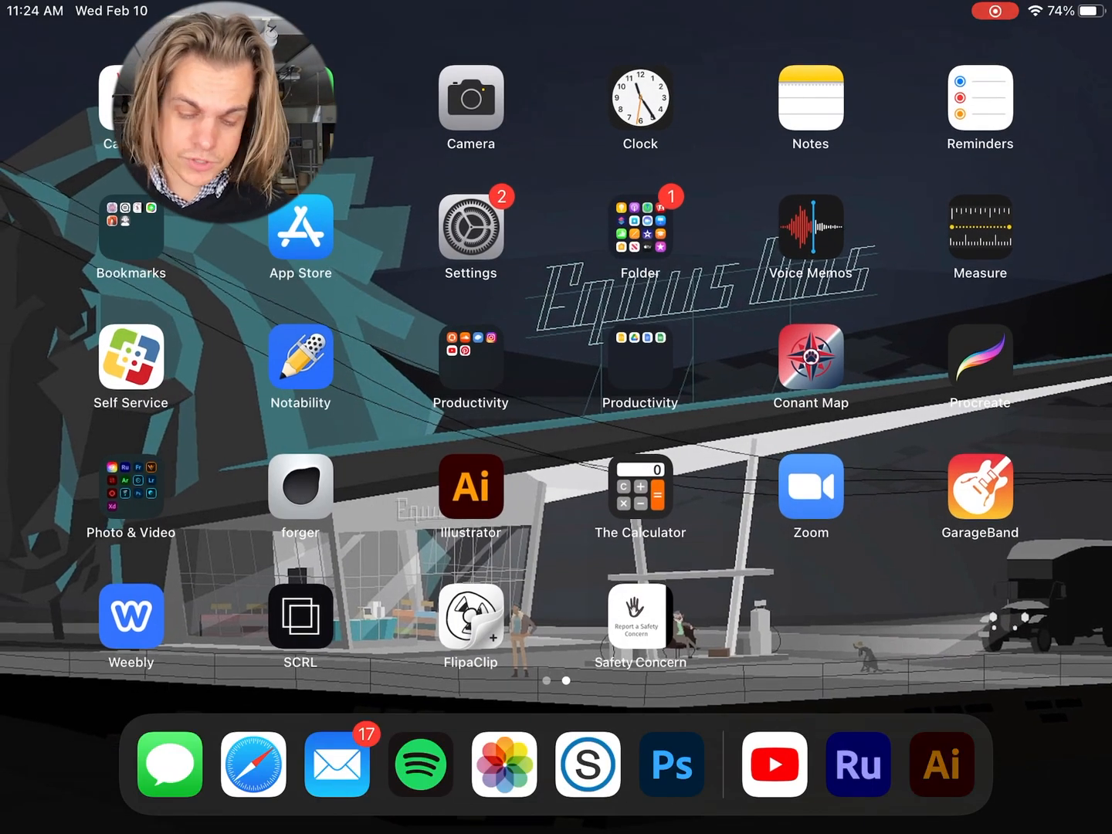
- Launch Illustrator, open the D&D icon artwork and lock its dark background layer in Layers
{"action": "left_click", "coordinate": [471, 486]}
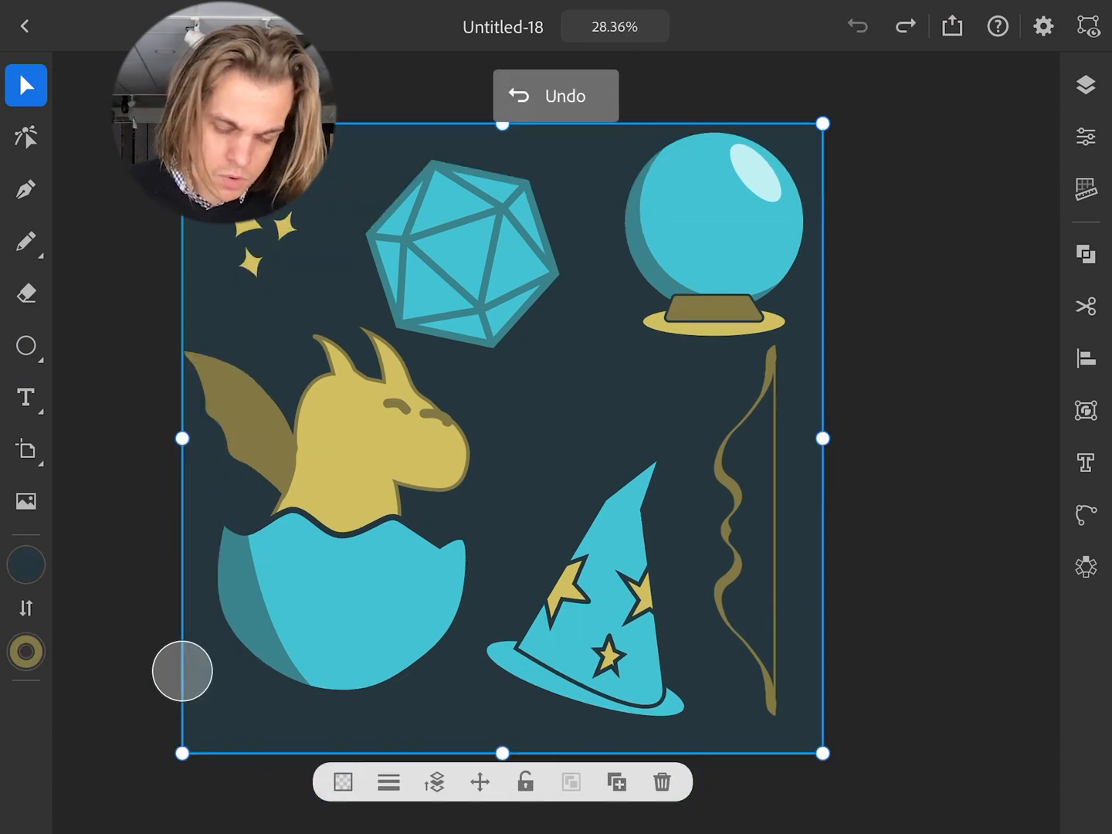
{"action": "left_click", "coordinate": [1086, 85]}
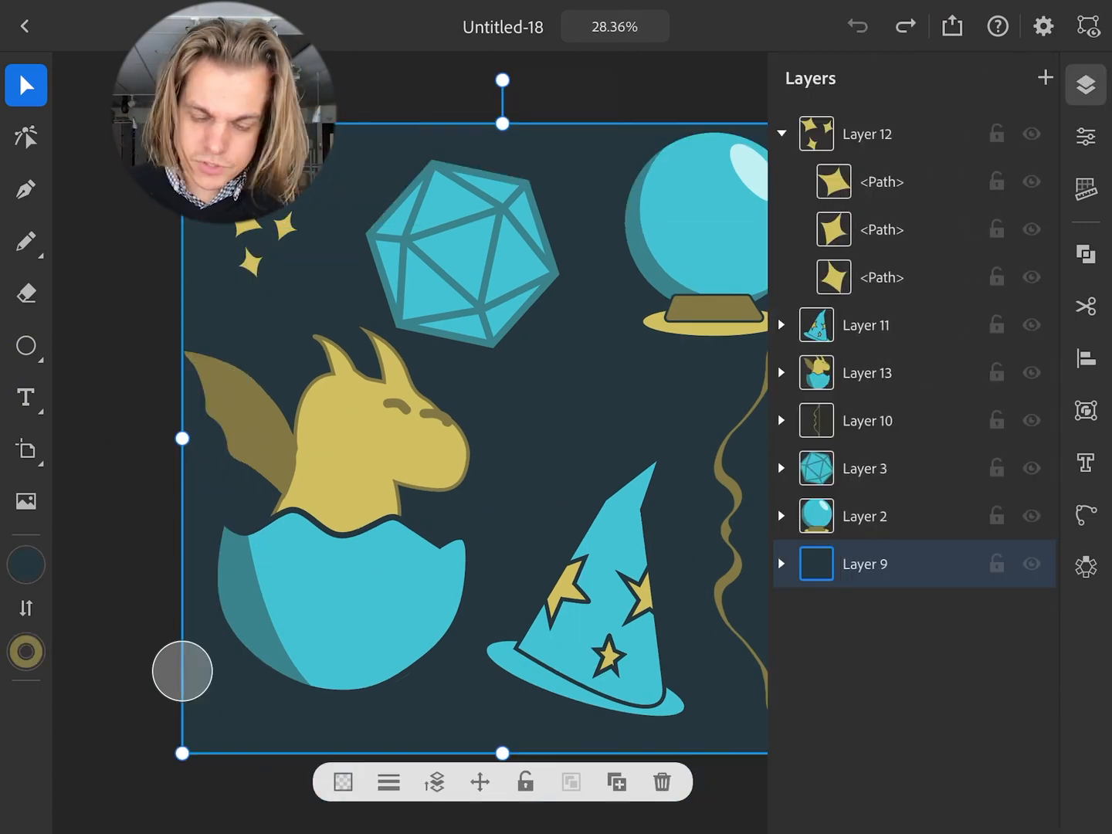
{"action": "left_click", "coordinate": [782, 134]}
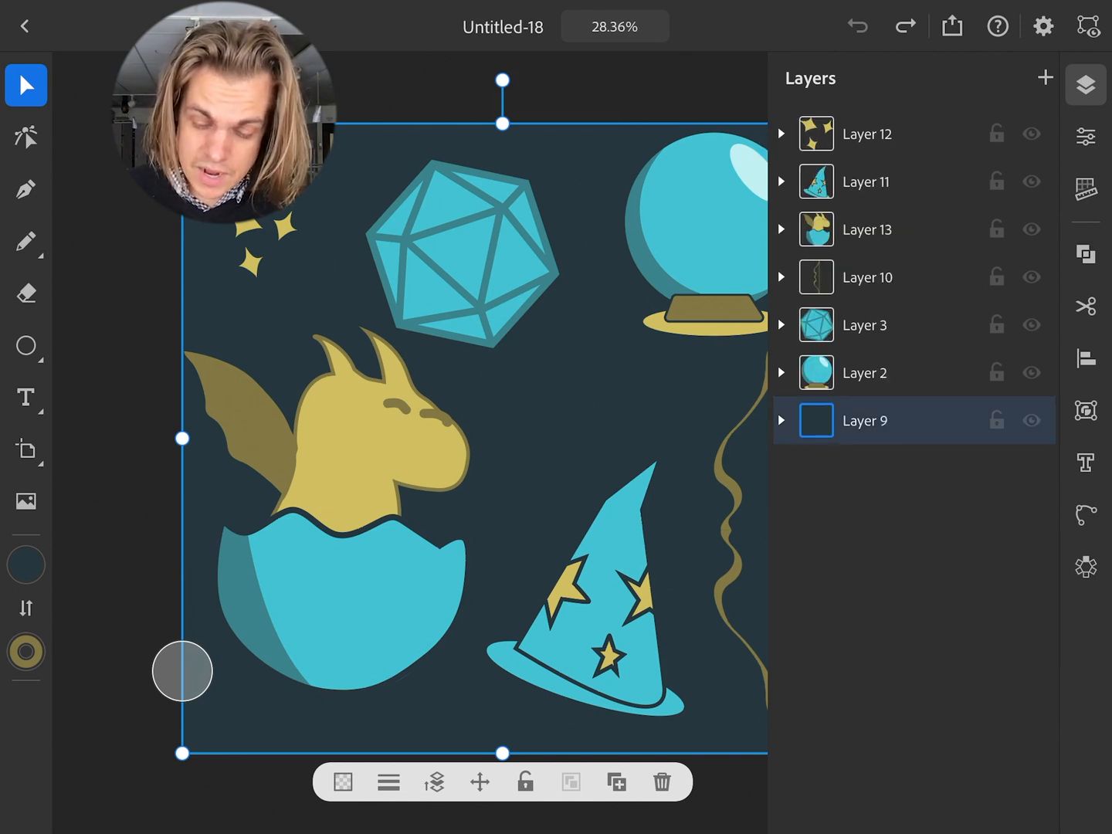
{"action": "left_click", "coordinate": [867, 133]}
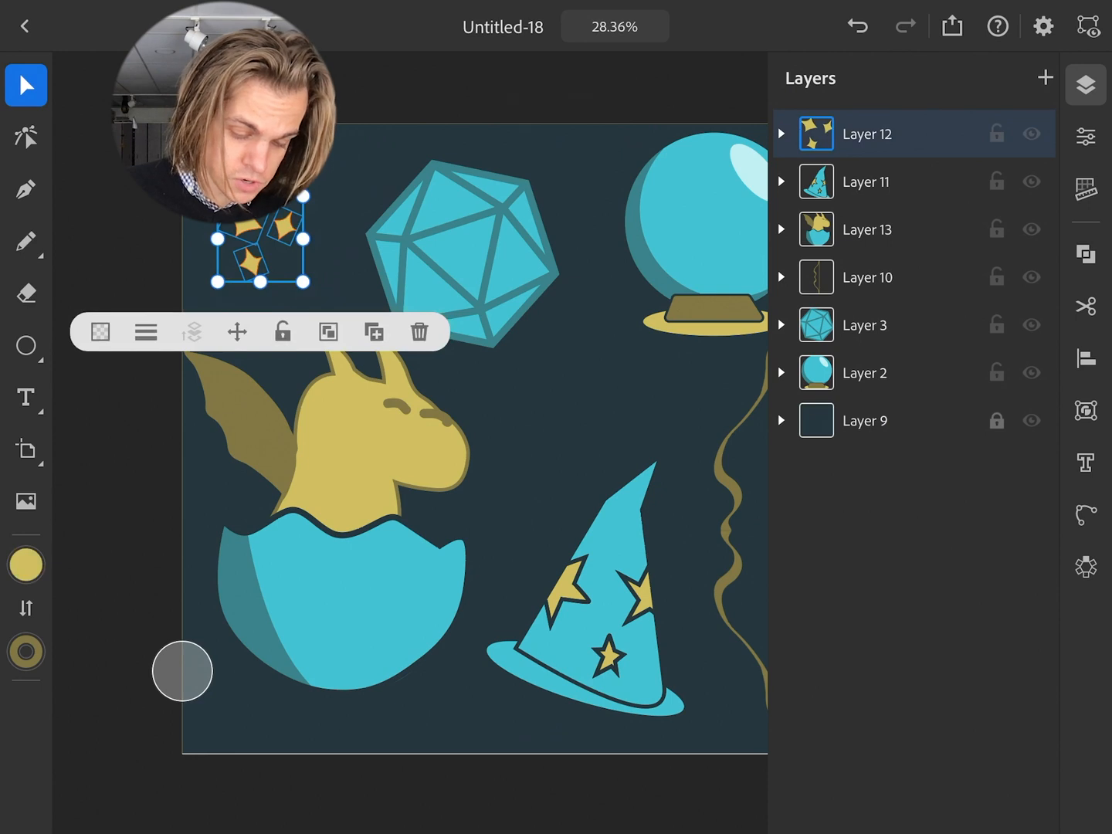
{"action": "left_click", "coordinate": [327, 331]}
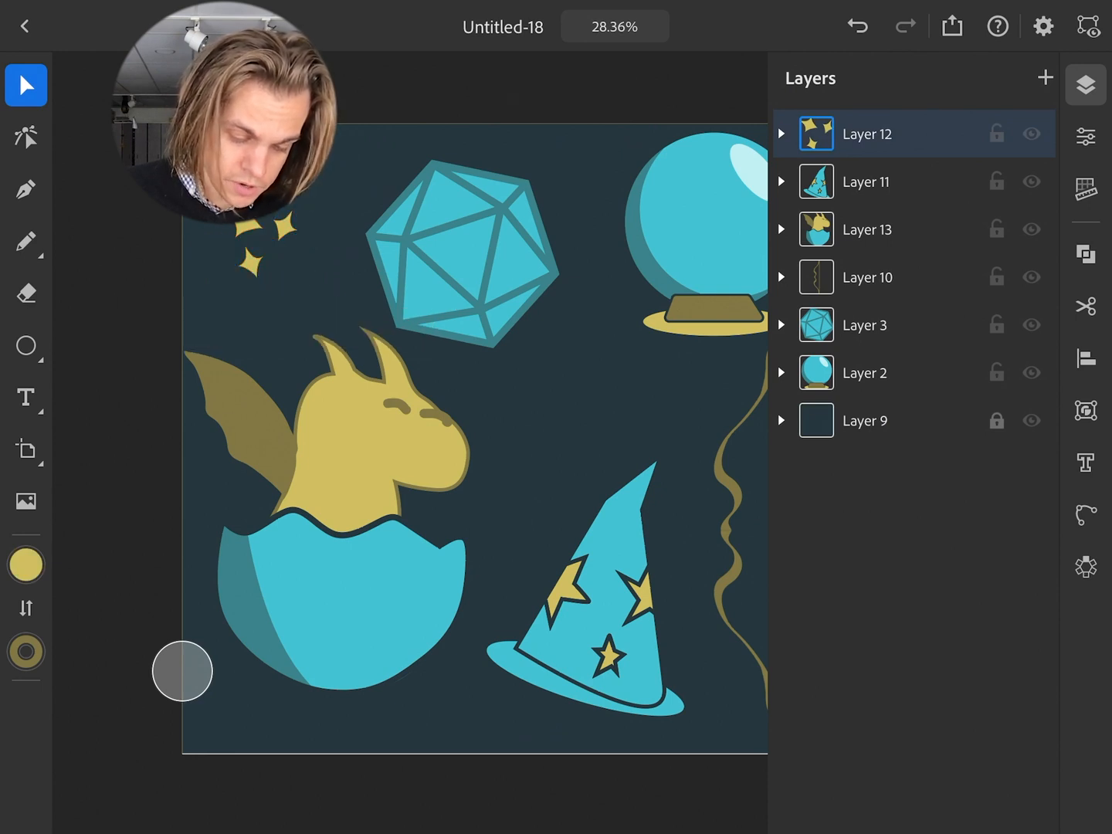
{"action": "scroll", "scroll_direction": "down", "scroll_amount": 3}
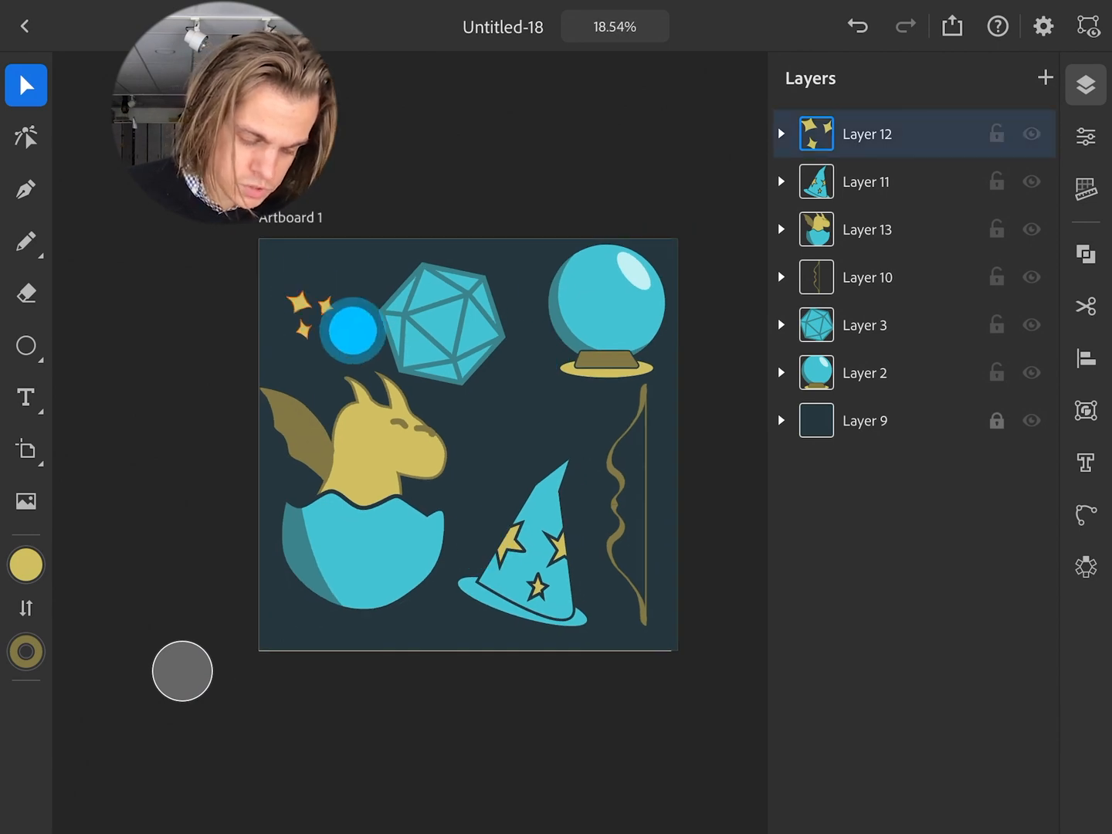
- Move a sparkle cluster into the gap between the d20 and the wizard hat
{"action": "left_click", "coordinate": [326, 332]}
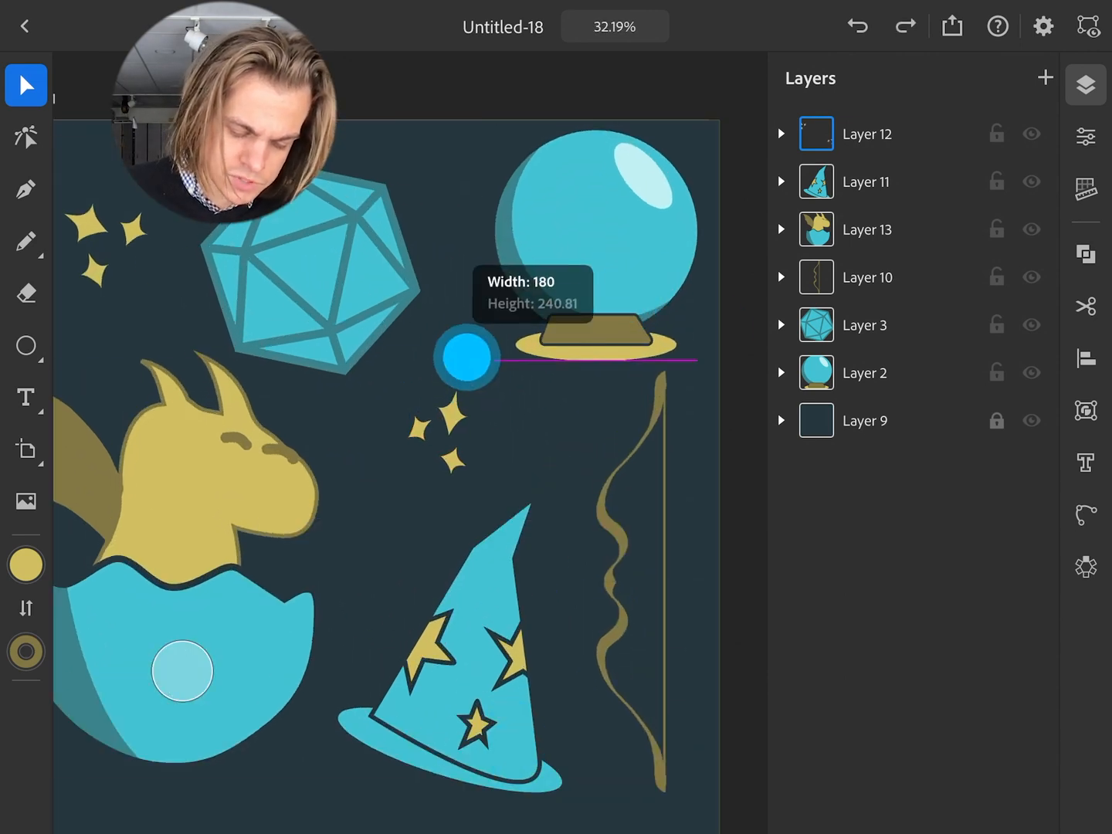
{"action": "left_click_drag", "start_coordinate": [464, 356], "coordinate": [463, 339]}
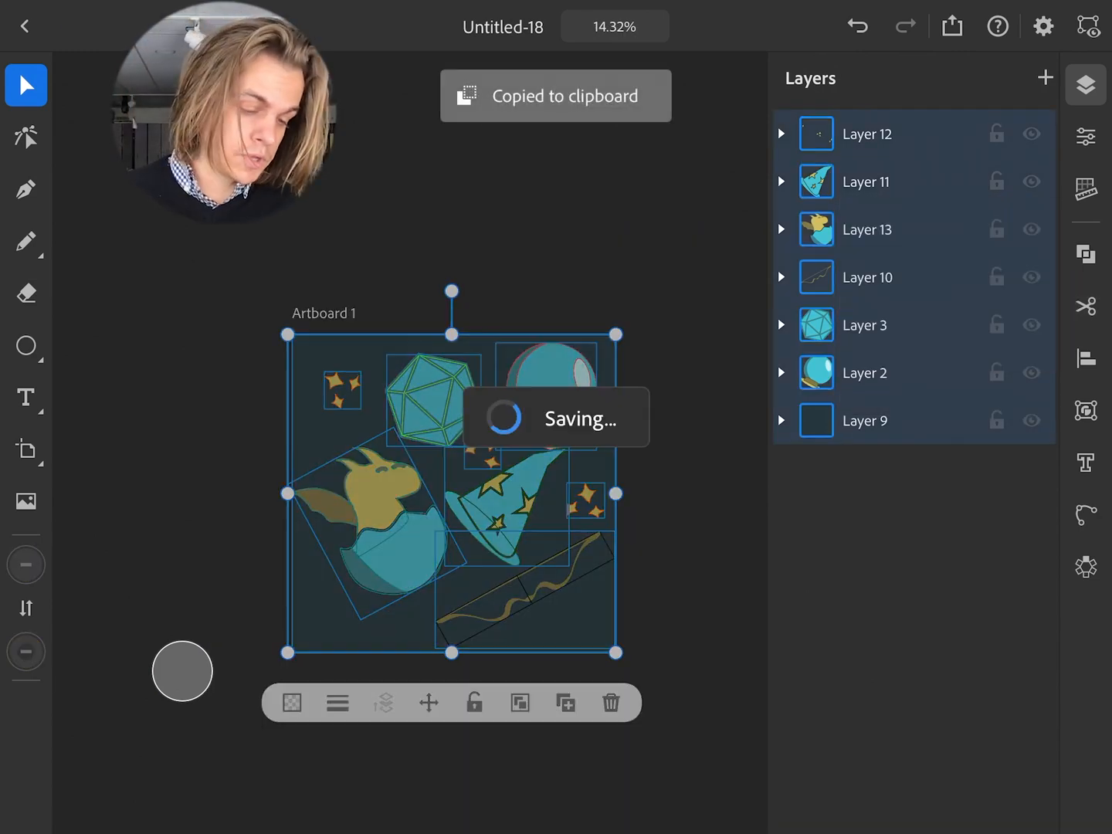
- Create a new 30 × 20 inch CMYK document from the New file dialog
{"action": "left_click", "coordinate": [25, 25]}
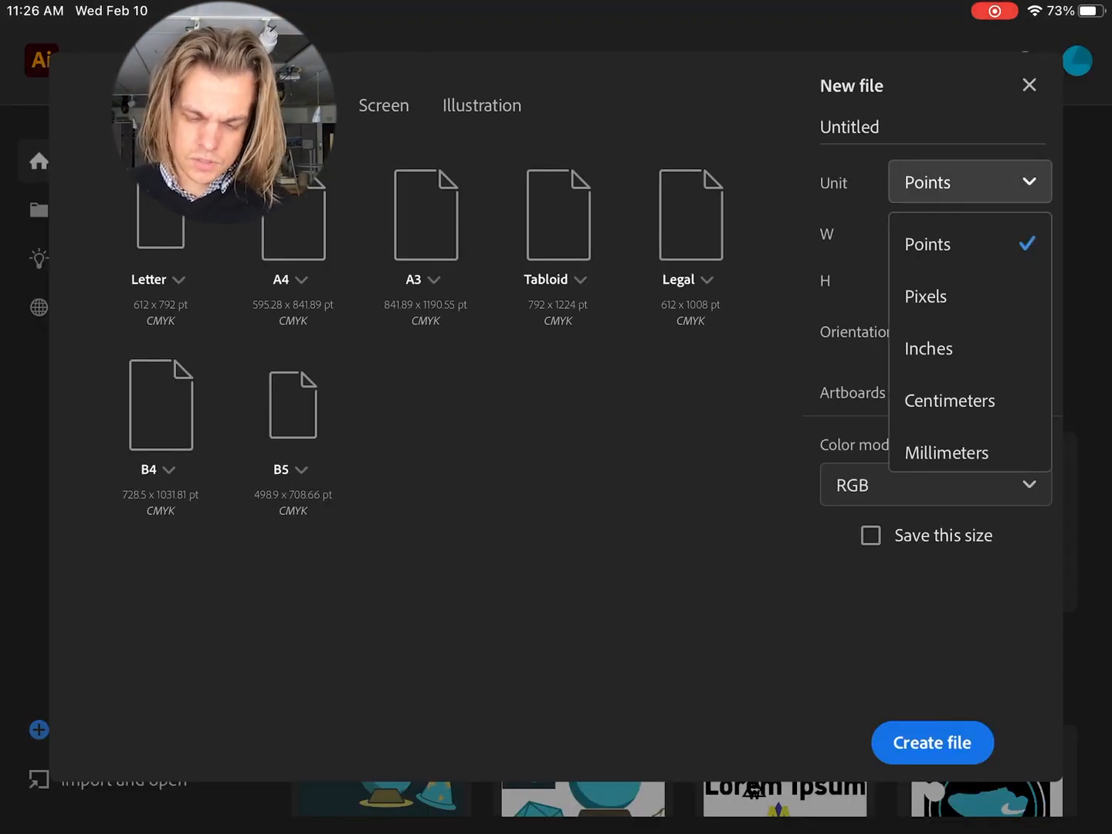
{"action": "left_click", "coordinate": [928, 348]}
{"action": "type", "text": "2"}
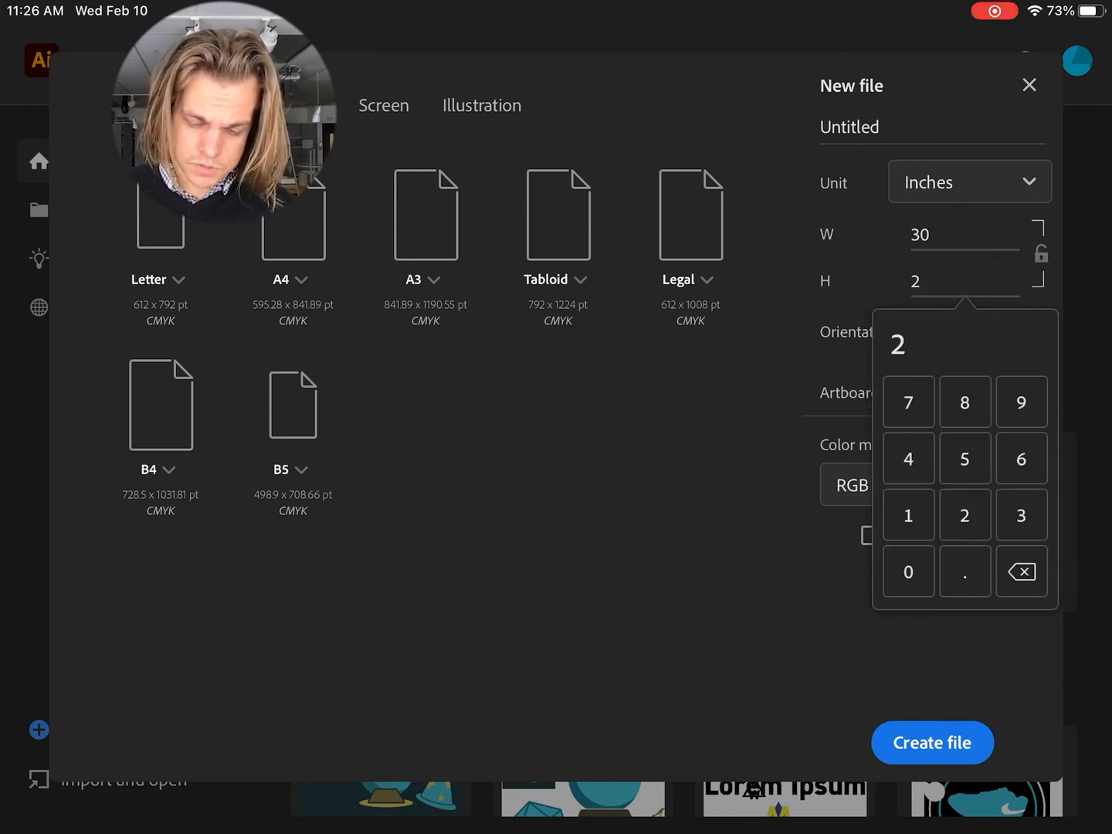
{"action": "type", "text": "0"}
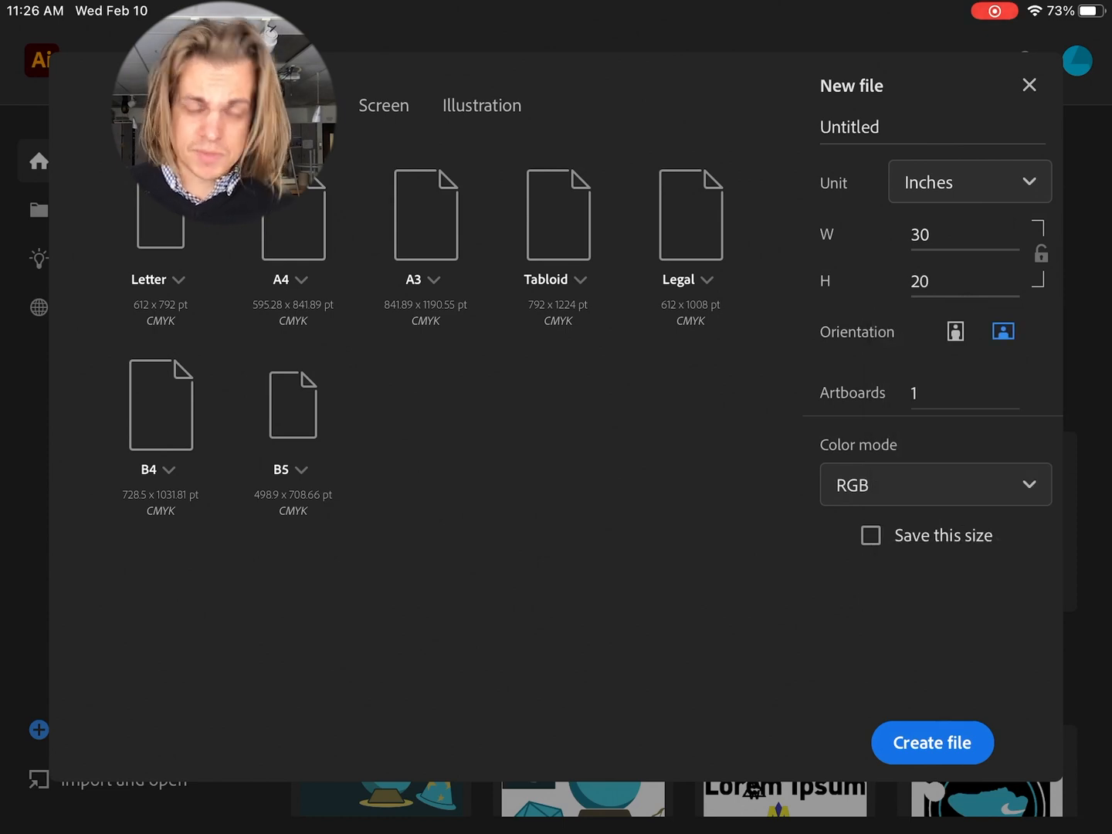
{"action": "left_click", "coordinate": [936, 484]}
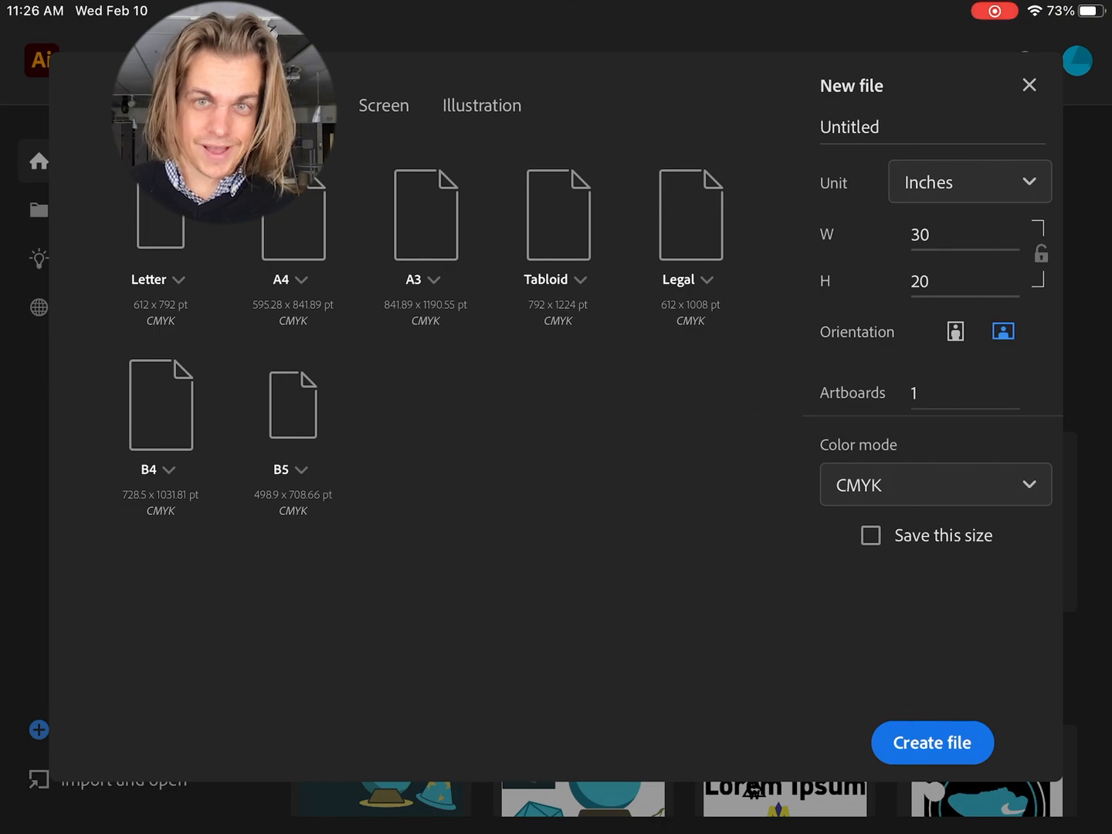
{"action": "left_click", "coordinate": [932, 743]}
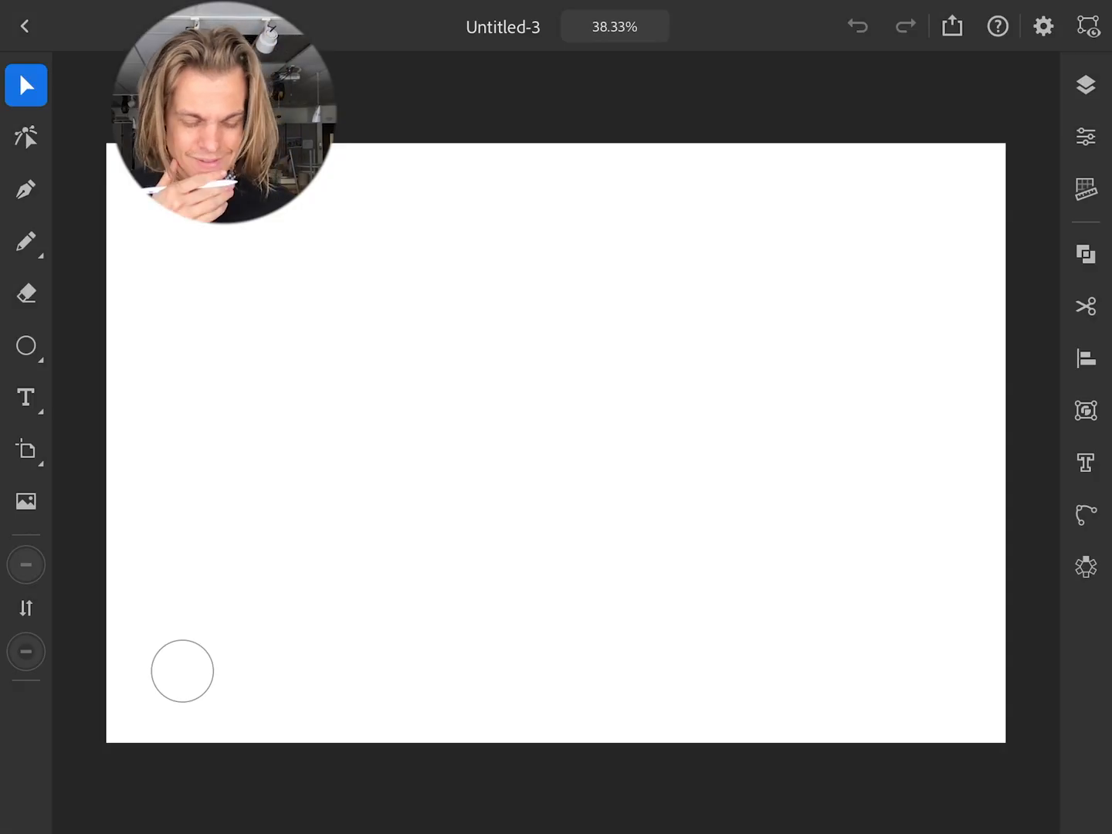
- Paste the copied icon artwork and stretch its dark background rectangle over the whole artboard
{"action": "left_click", "coordinate": [1088, 326]}
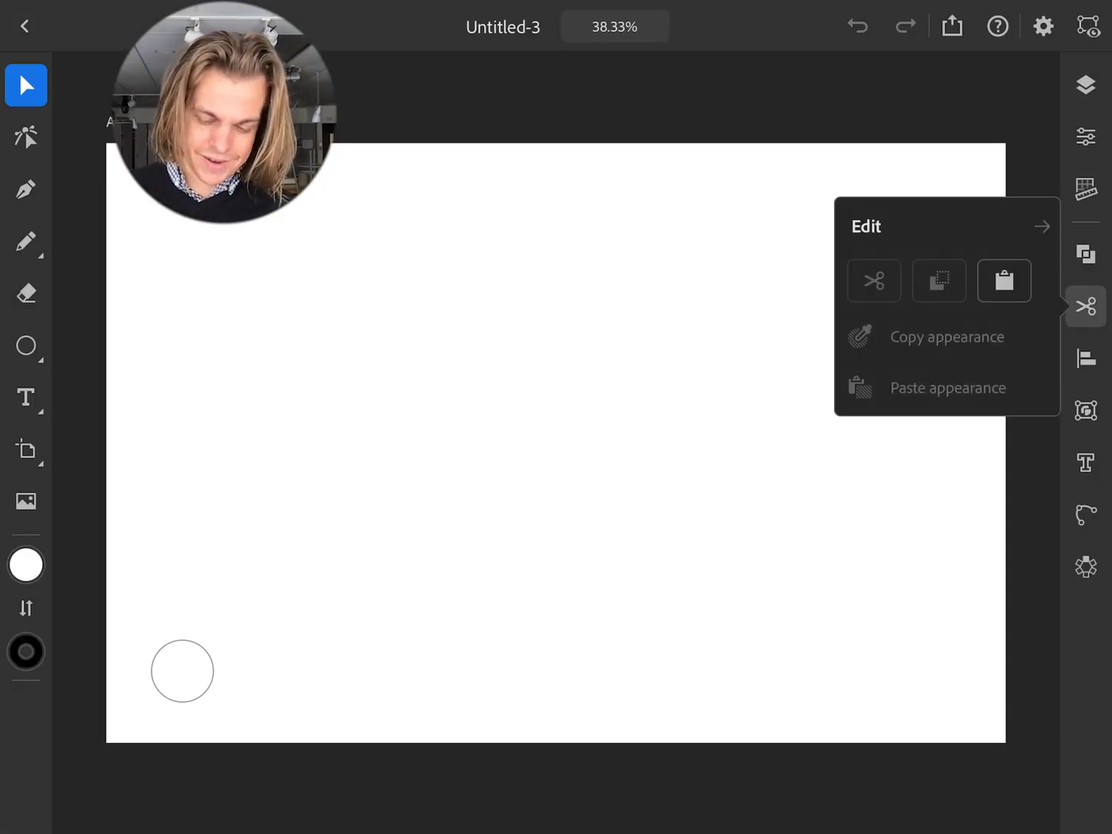
{"action": "left_click", "coordinate": [1003, 281]}
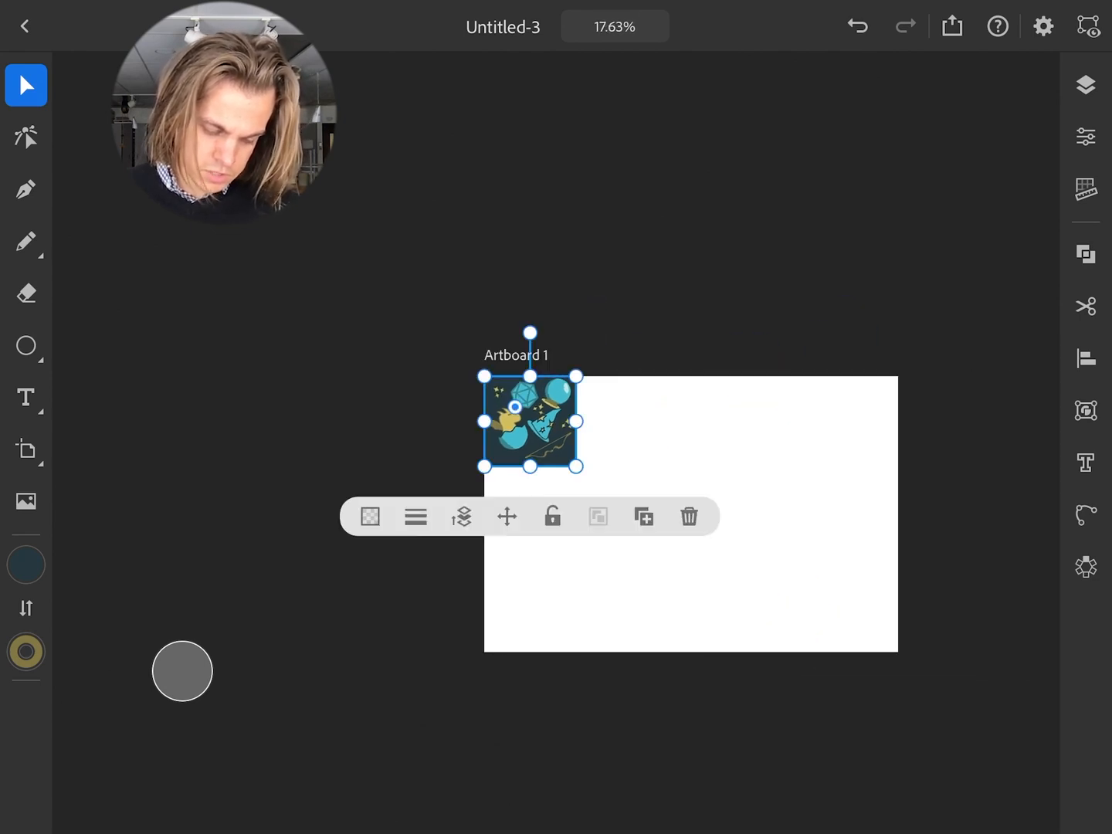
{"action": "left_click_drag", "start_coordinate": [576, 466], "coordinate": [896, 654]}
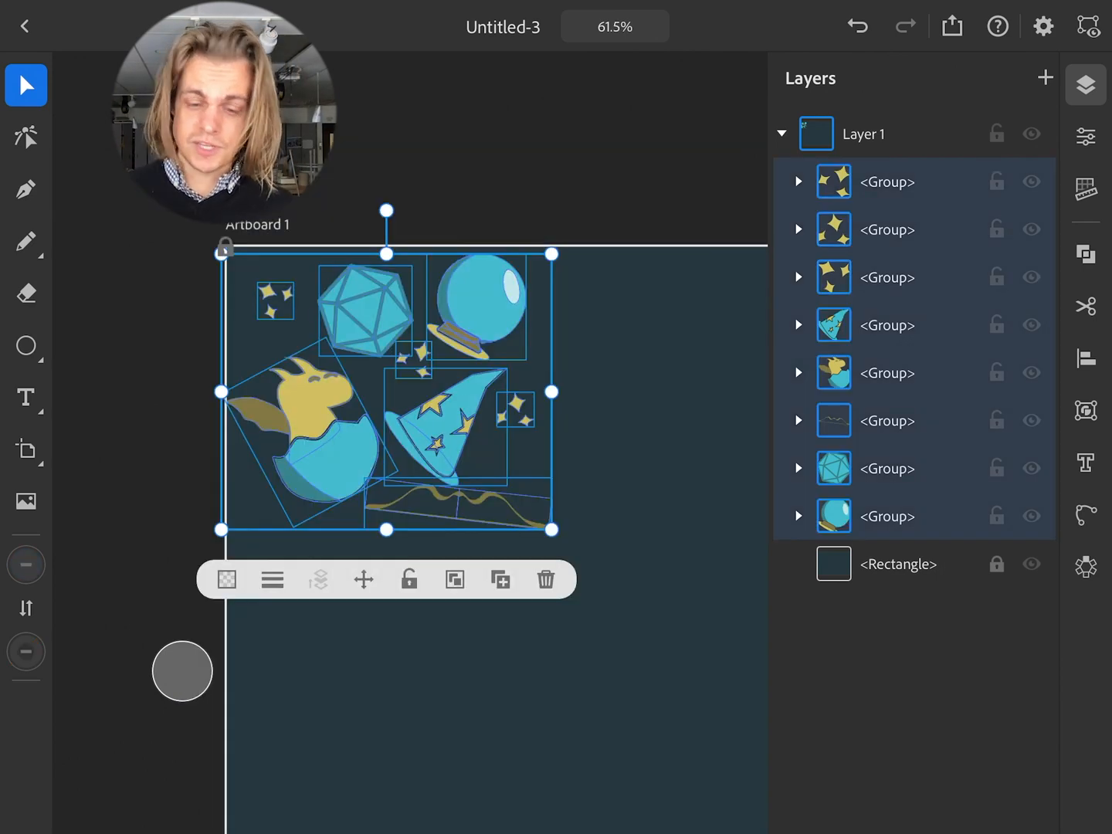
- Apply a Grid repeat to the icon tile so the pattern fills the dark artboard
{"action": "left_click", "coordinate": [1086, 566]}
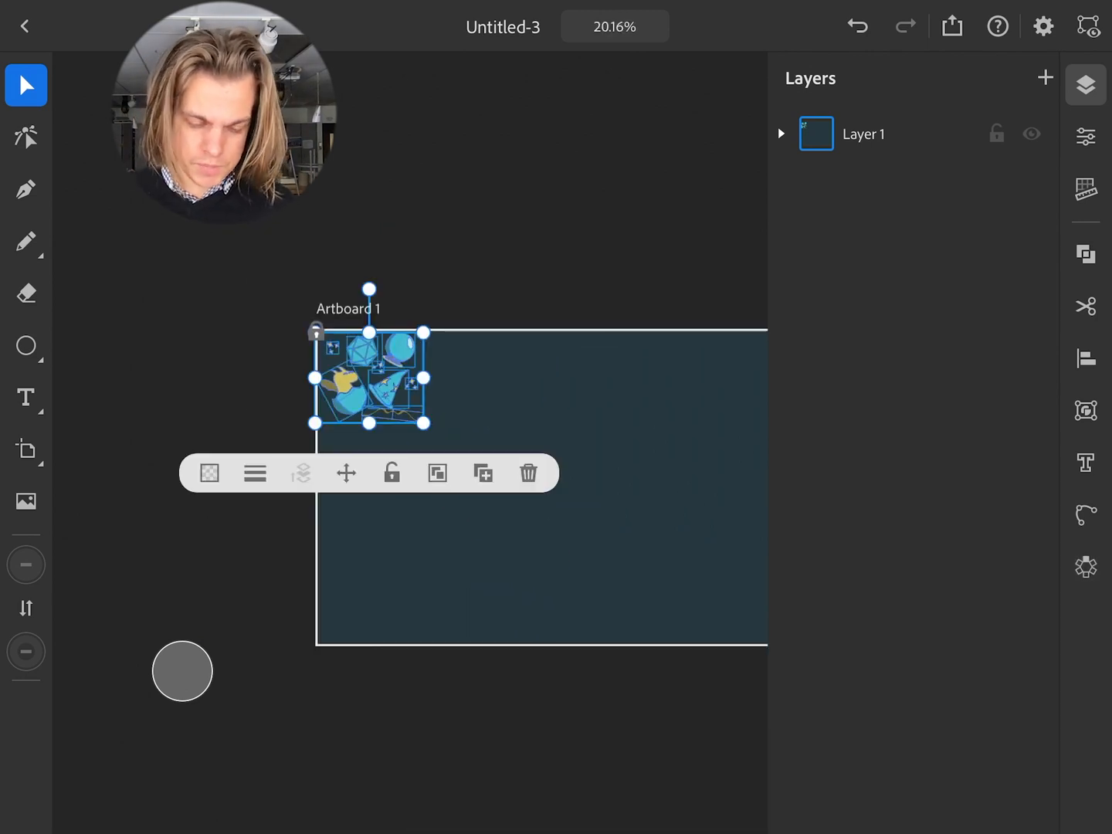
{"action": "left_click", "coordinate": [1085, 564]}
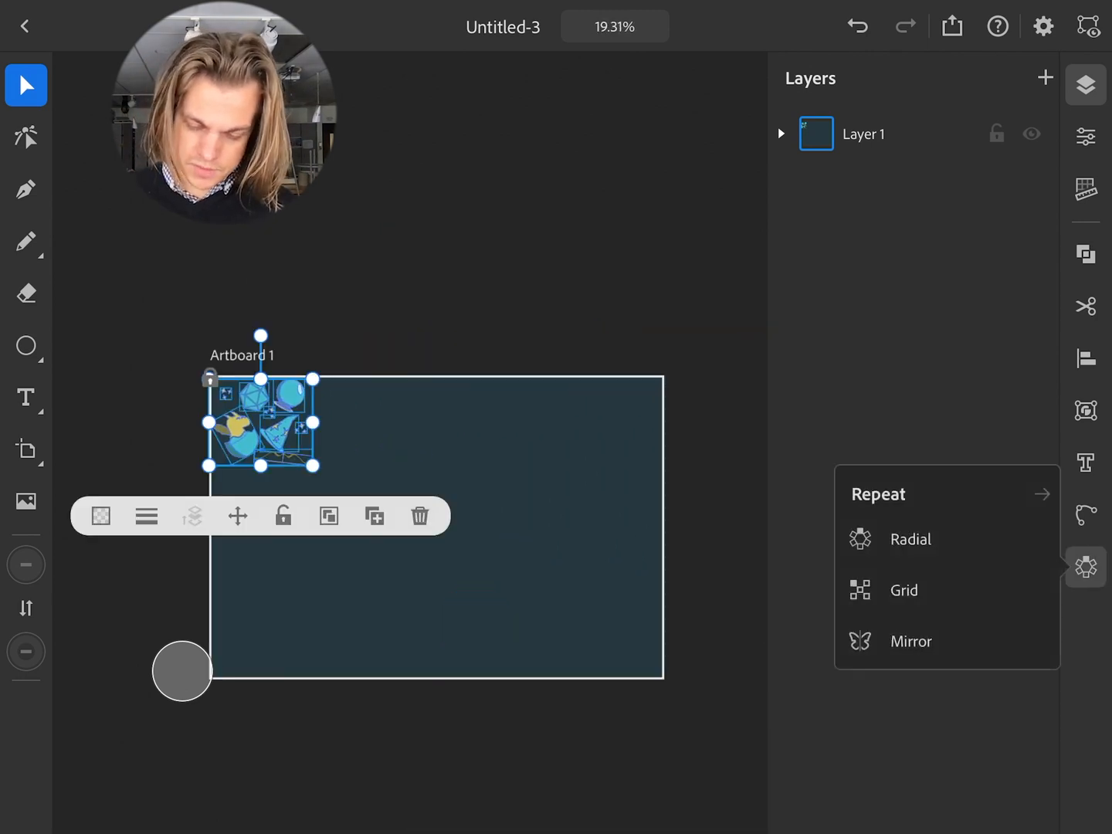
{"action": "left_click", "coordinate": [904, 590]}
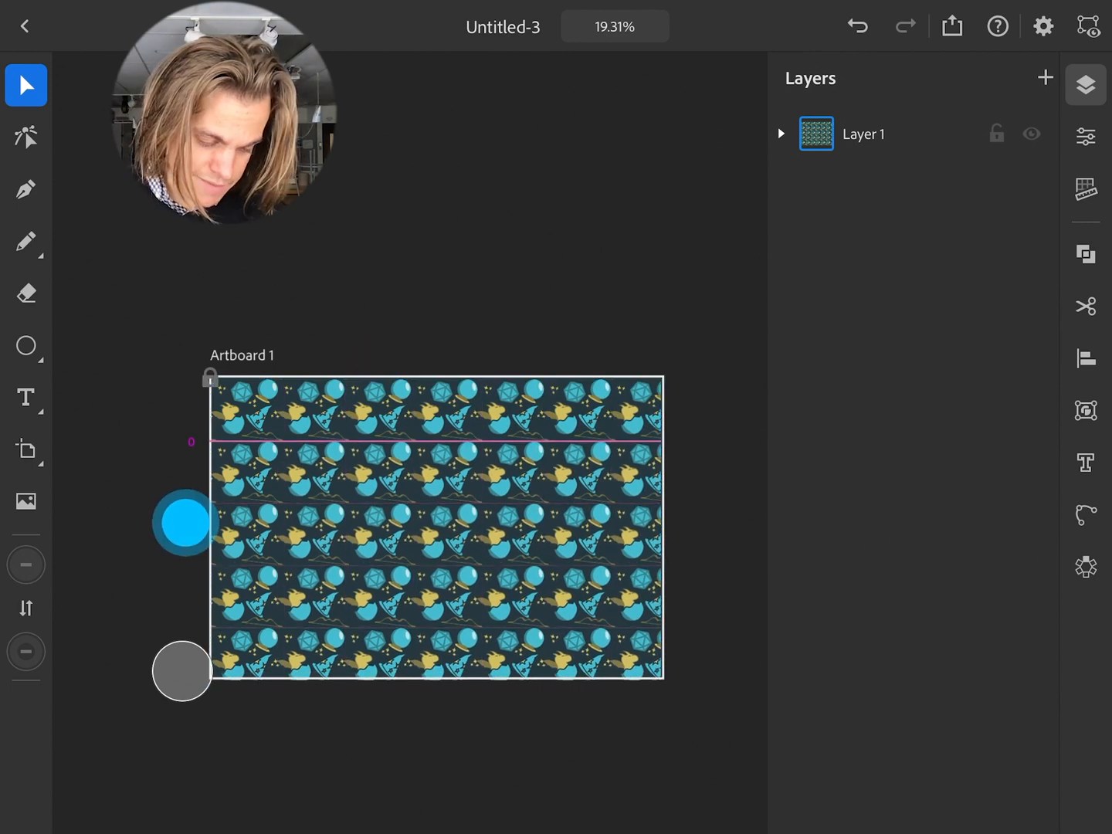
- Edit the repeat tile and nudge the sparkle cluster beside the wizard hat so all copies update
{"action": "left_click", "coordinate": [436, 525]}
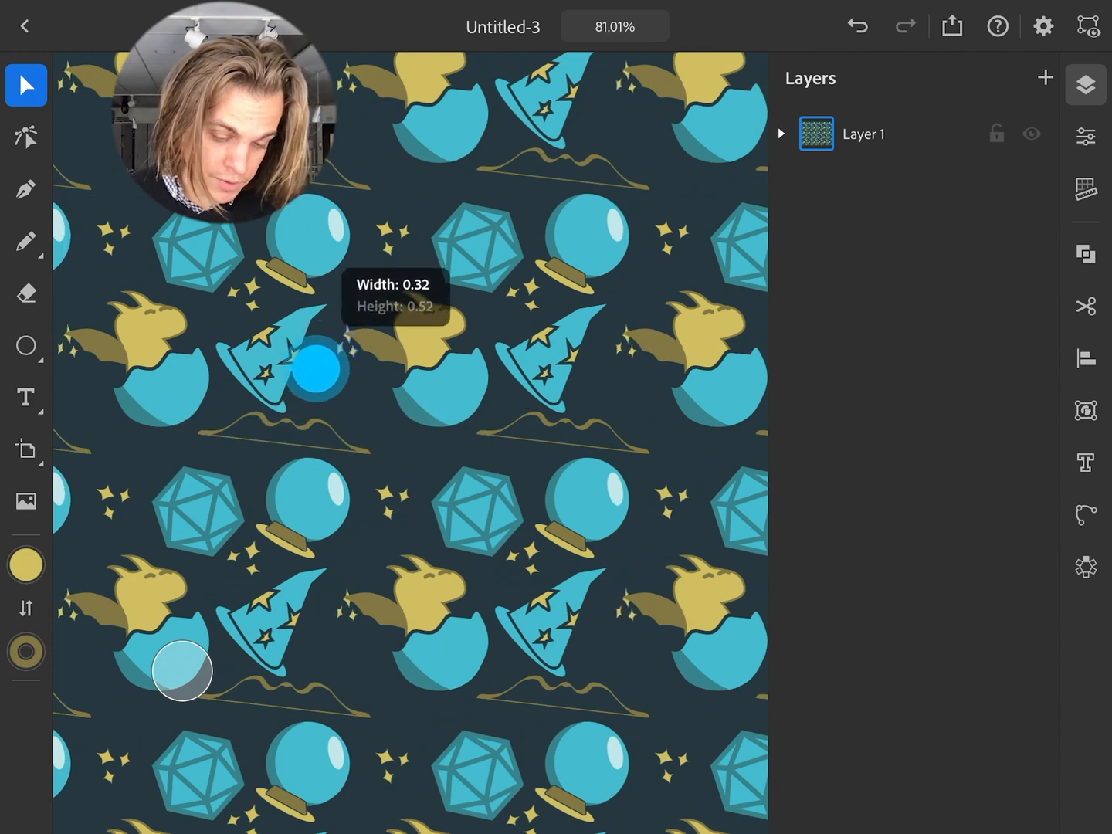
{"action": "left_click", "coordinate": [312, 375]}
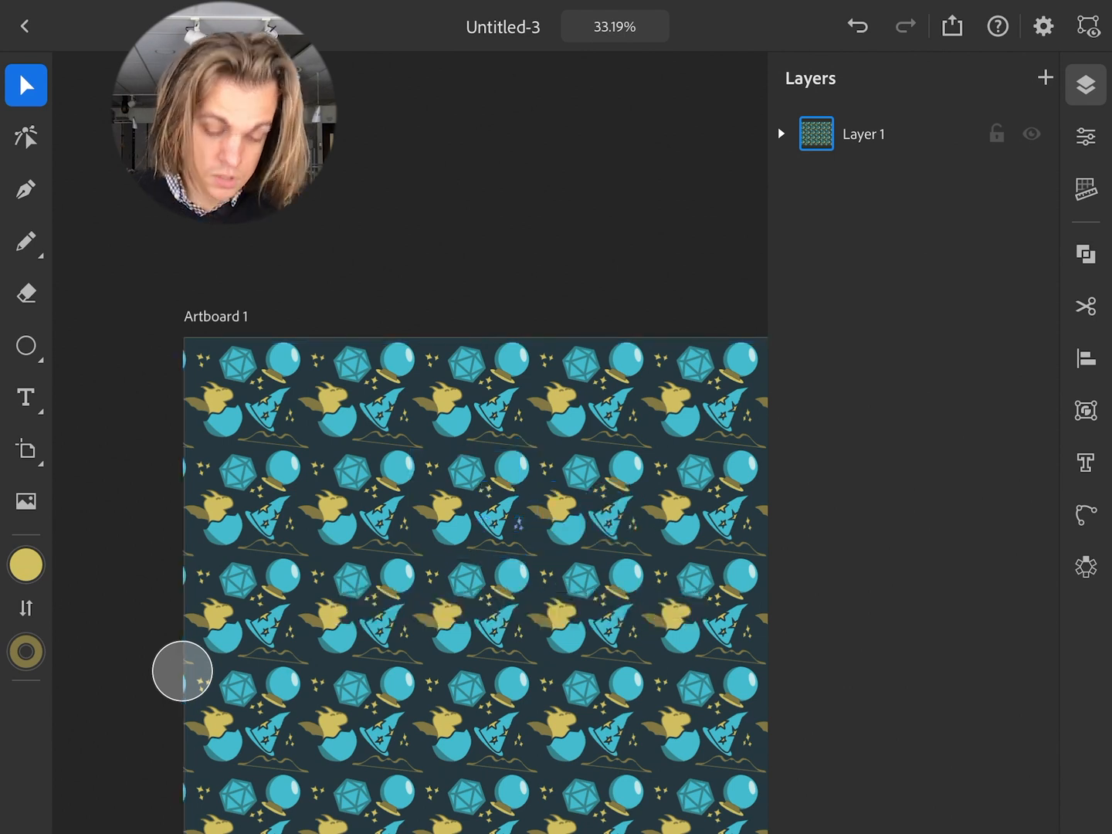
{"action": "left_click", "coordinate": [487, 513]}
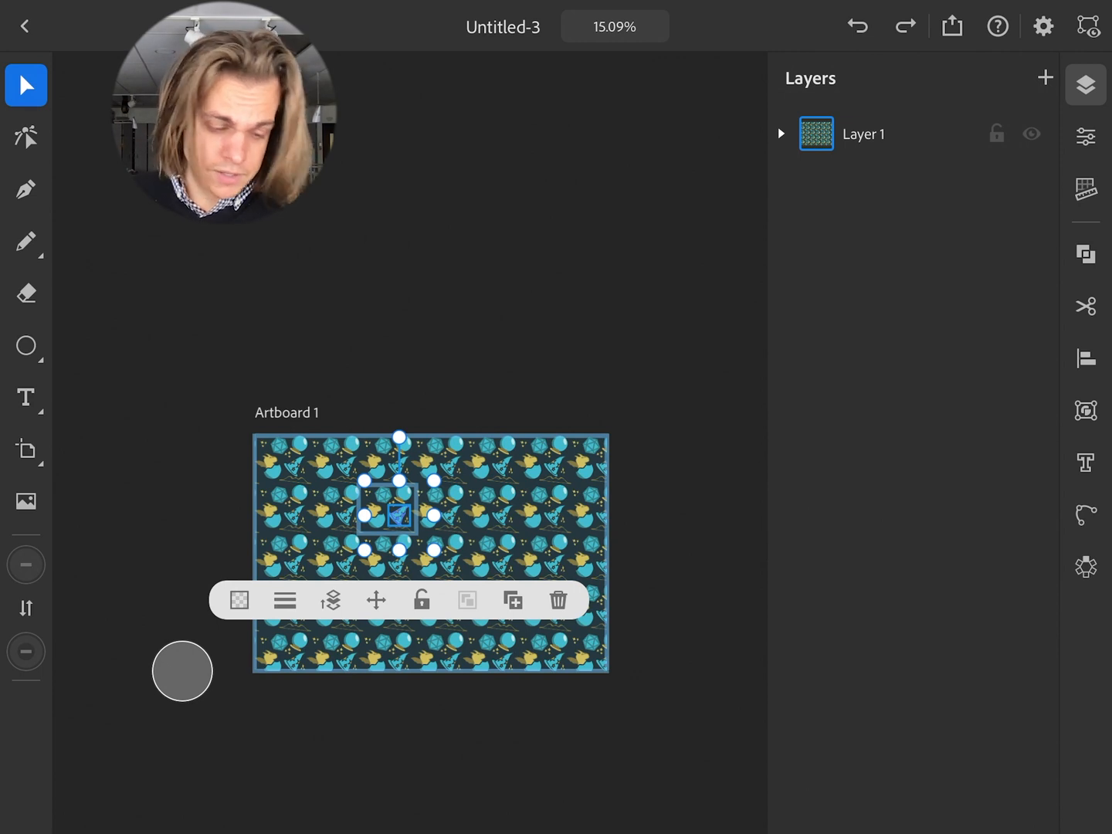
- Draw a large yellow circle with the Ellipse tool over the pattern's centre
{"action": "left_click", "coordinate": [25, 344]}
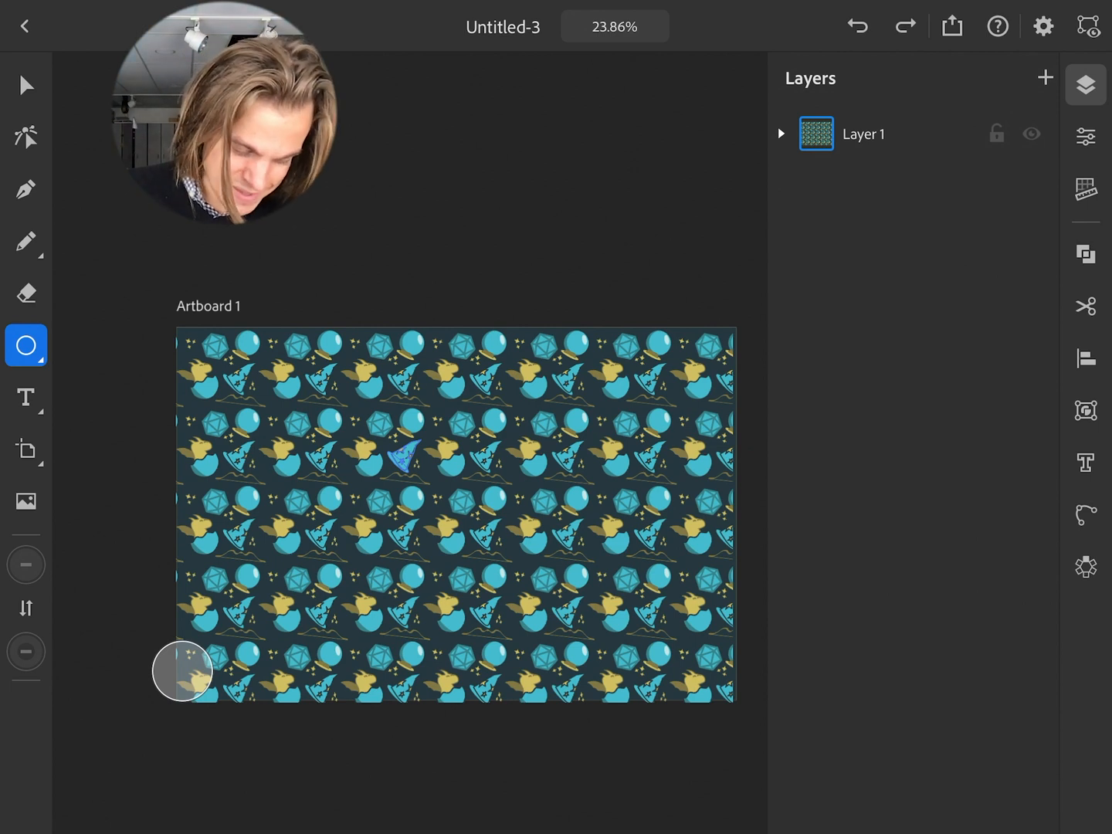
{"action": "left_click_drag", "start_coordinate": [379, 393], "coordinate": [641, 672]}
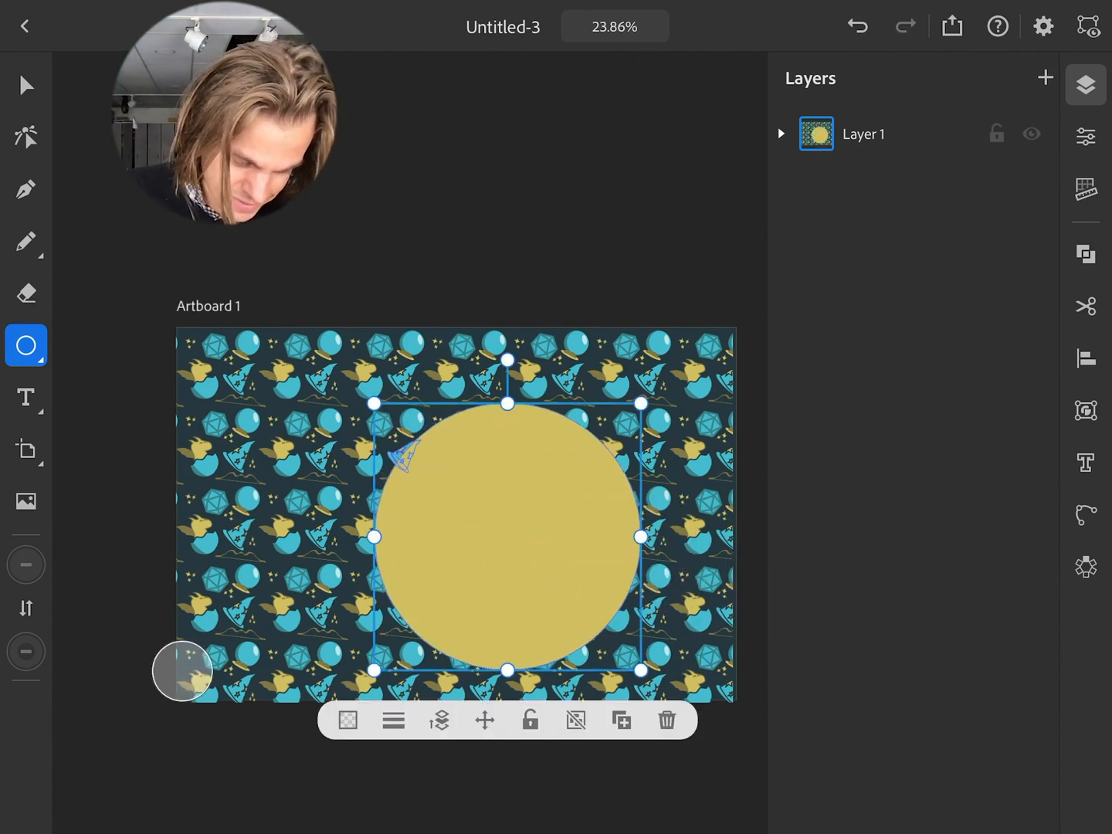